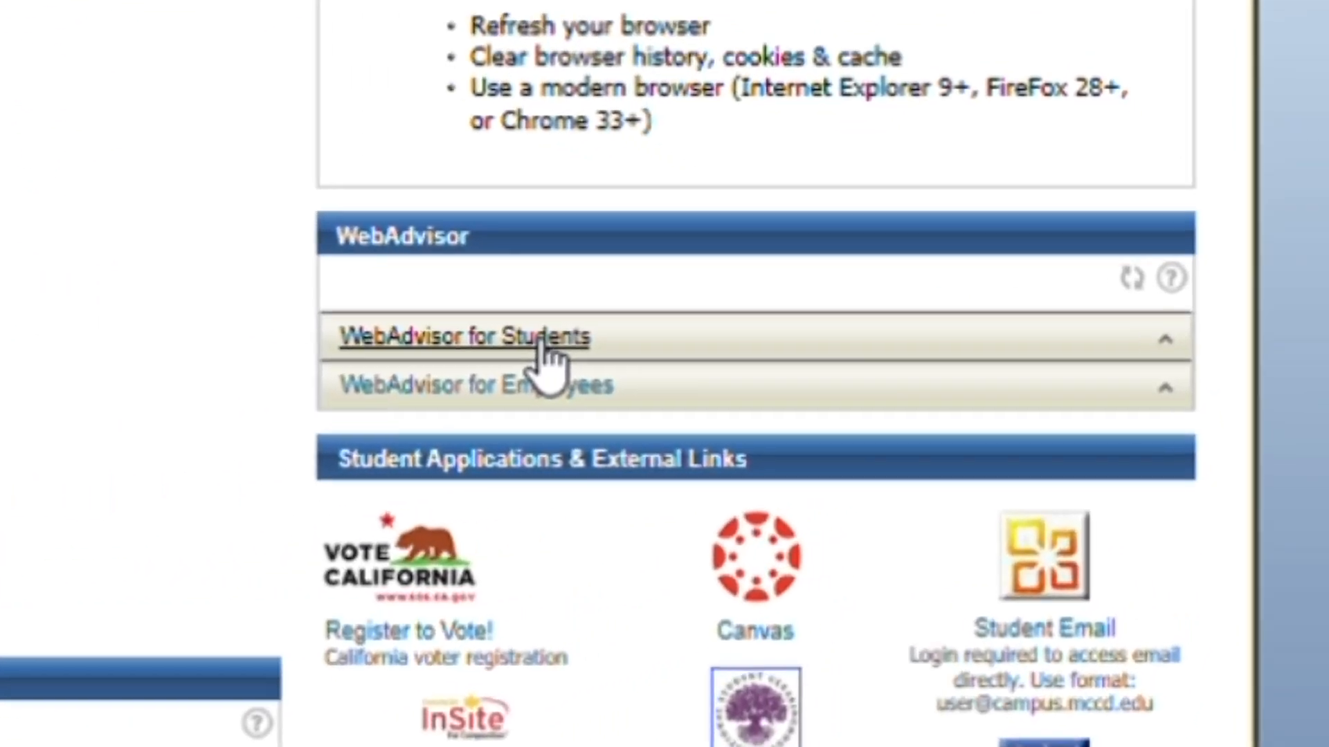
# Expand WebAdvisor for Students and its Academic Planning group to reveal Student Planning.
pyautogui.click(463, 337)
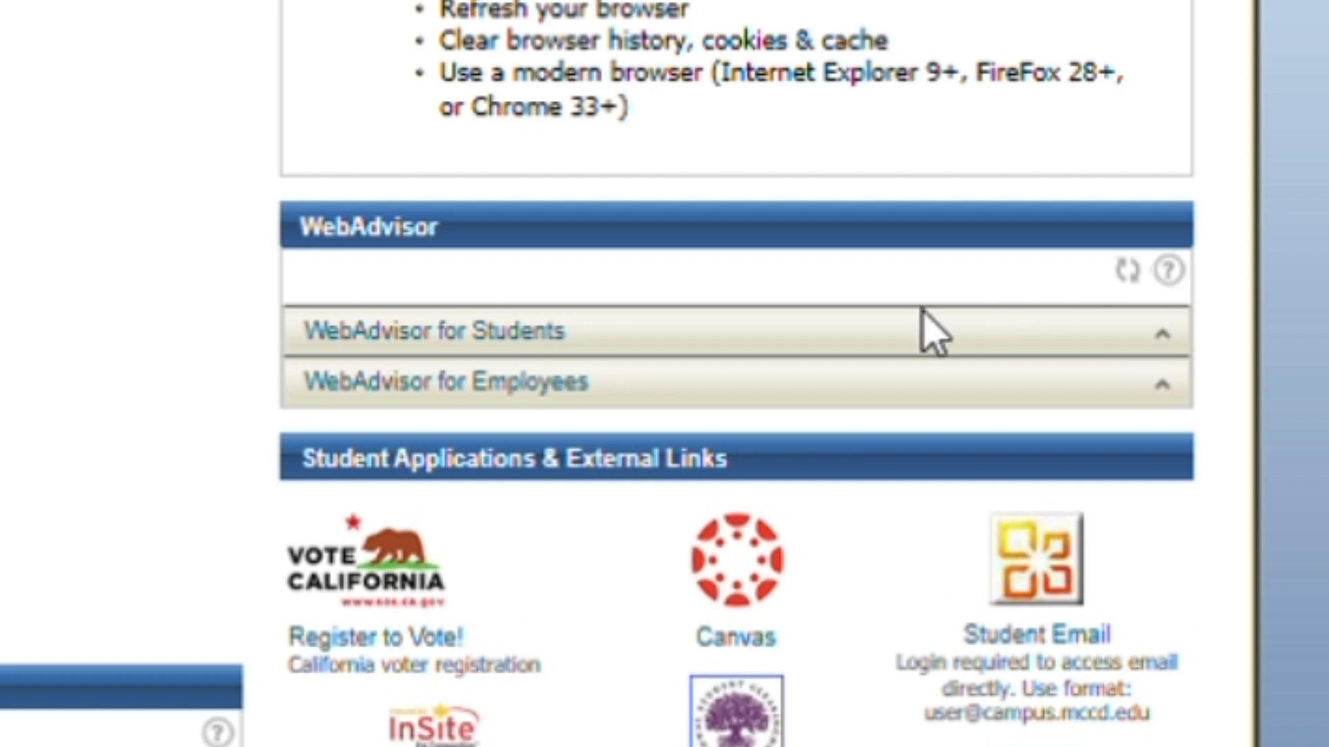
pyautogui.click(431, 331)
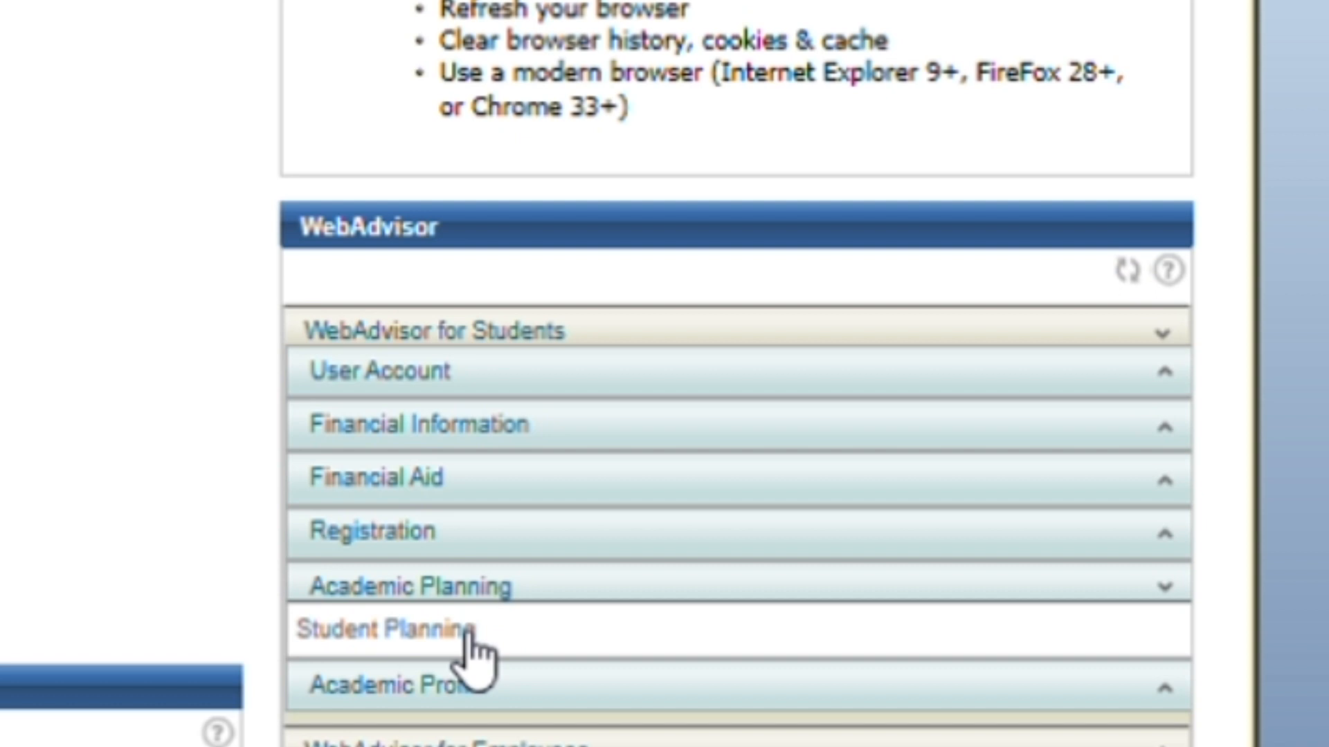
# Launch the Student Planning tool, landing on the Planning Overview with the Spring 2020 schedule.
pyautogui.click(382, 630)
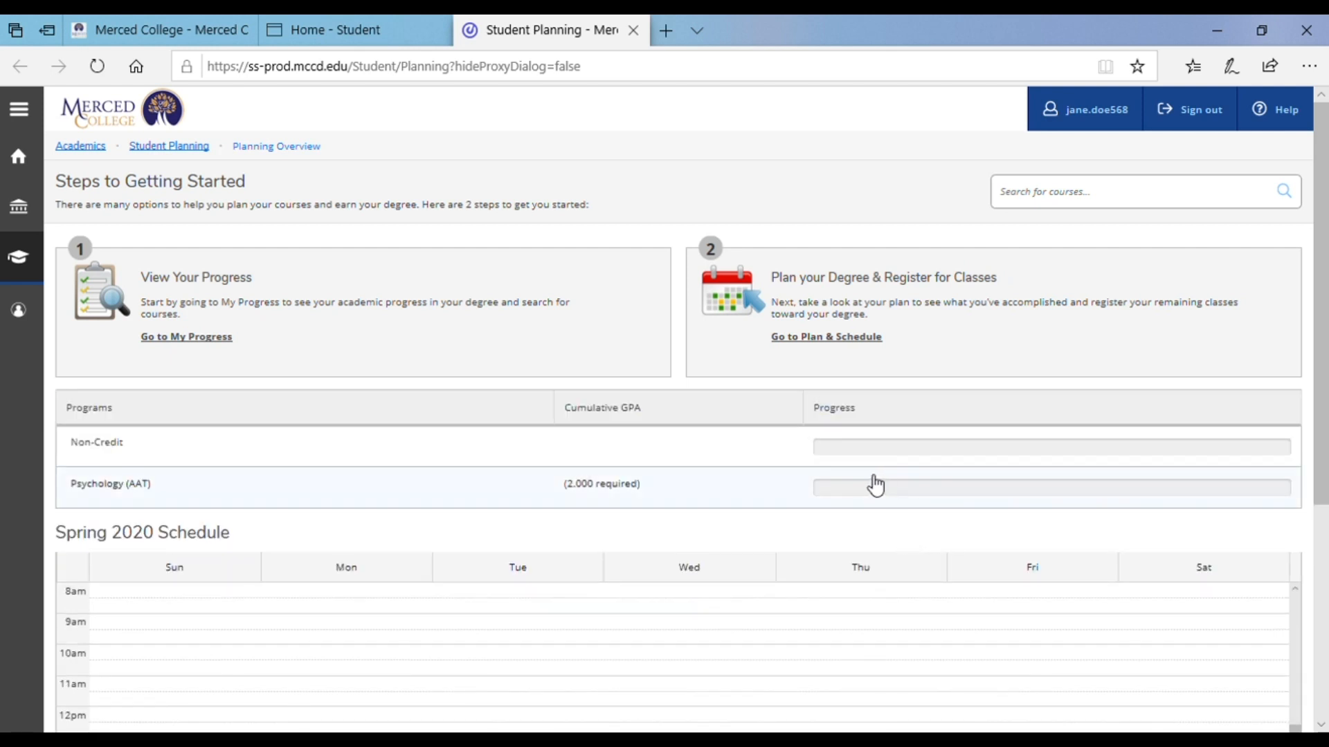
pyautogui.moveTo(203, 157)
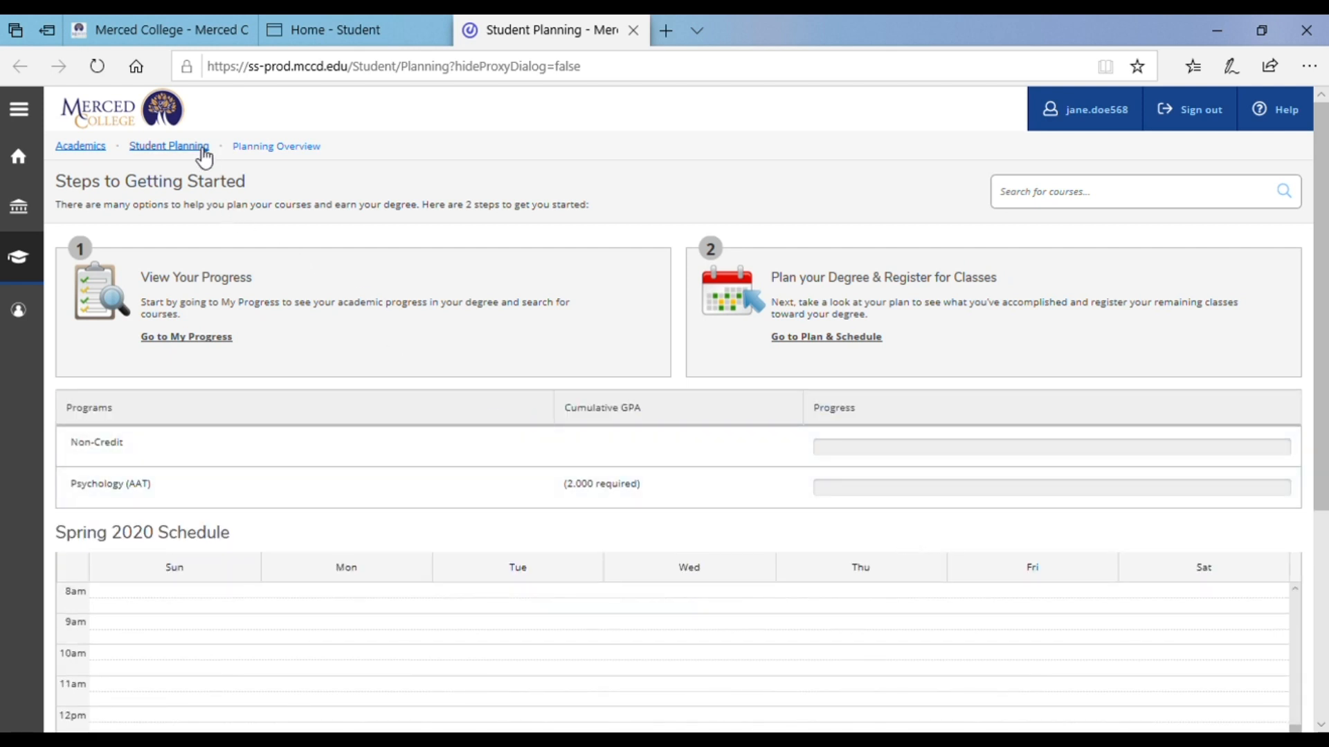
# Go to the Course Catalog and list the courses in the Guidance subject.
pyautogui.click(169, 145)
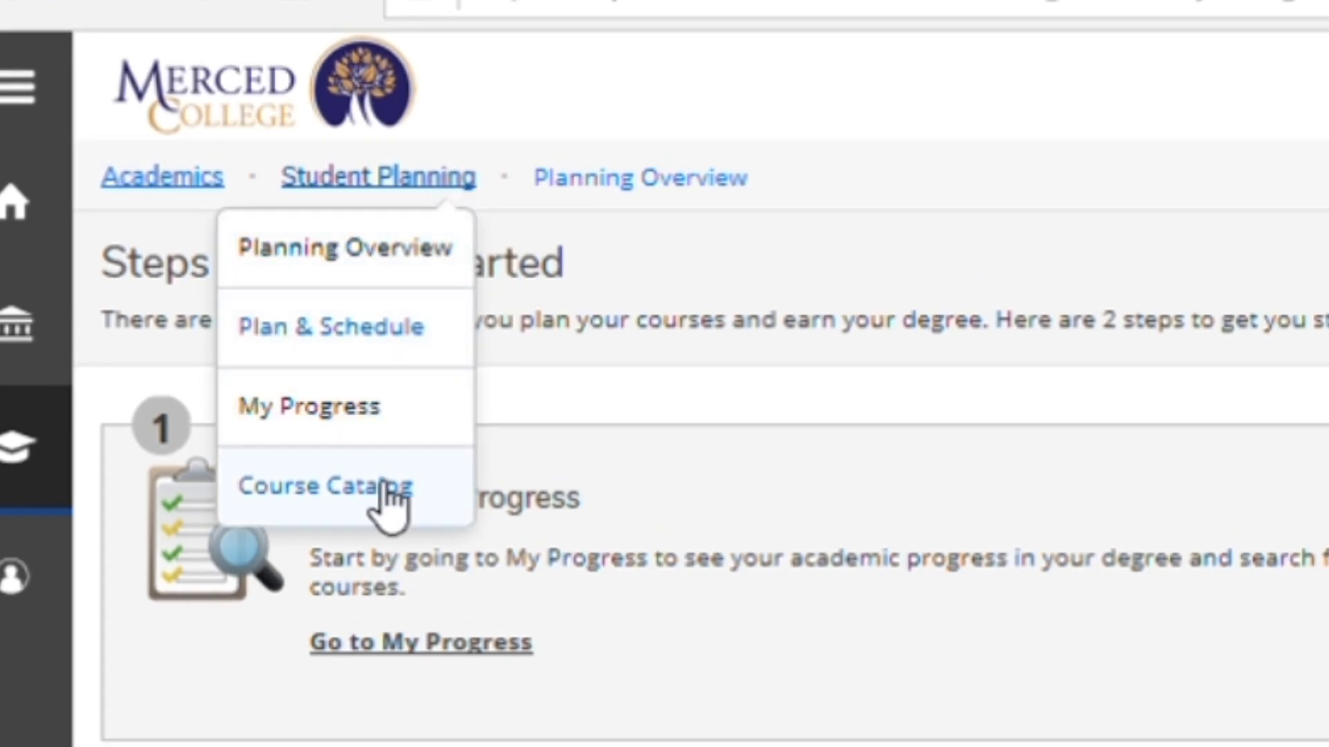
pyautogui.moveTo(382, 516)
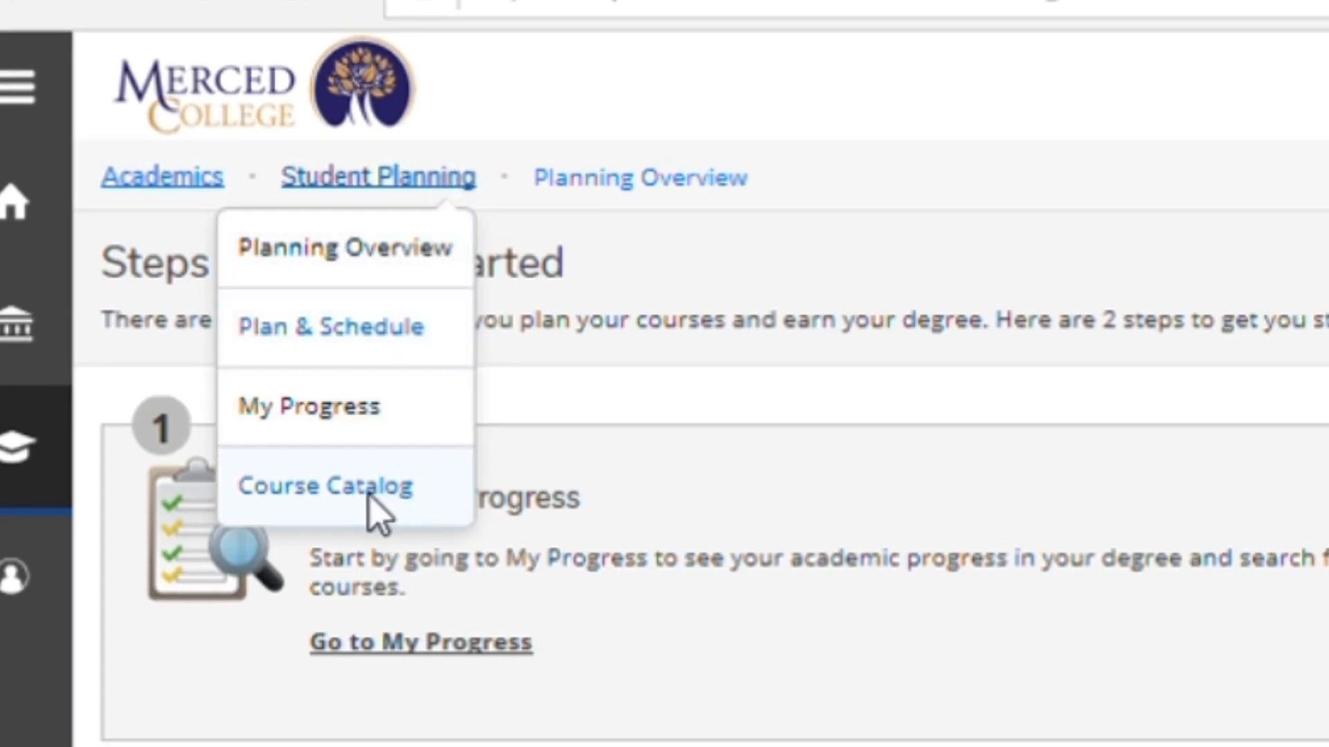
pyautogui.click(324, 486)
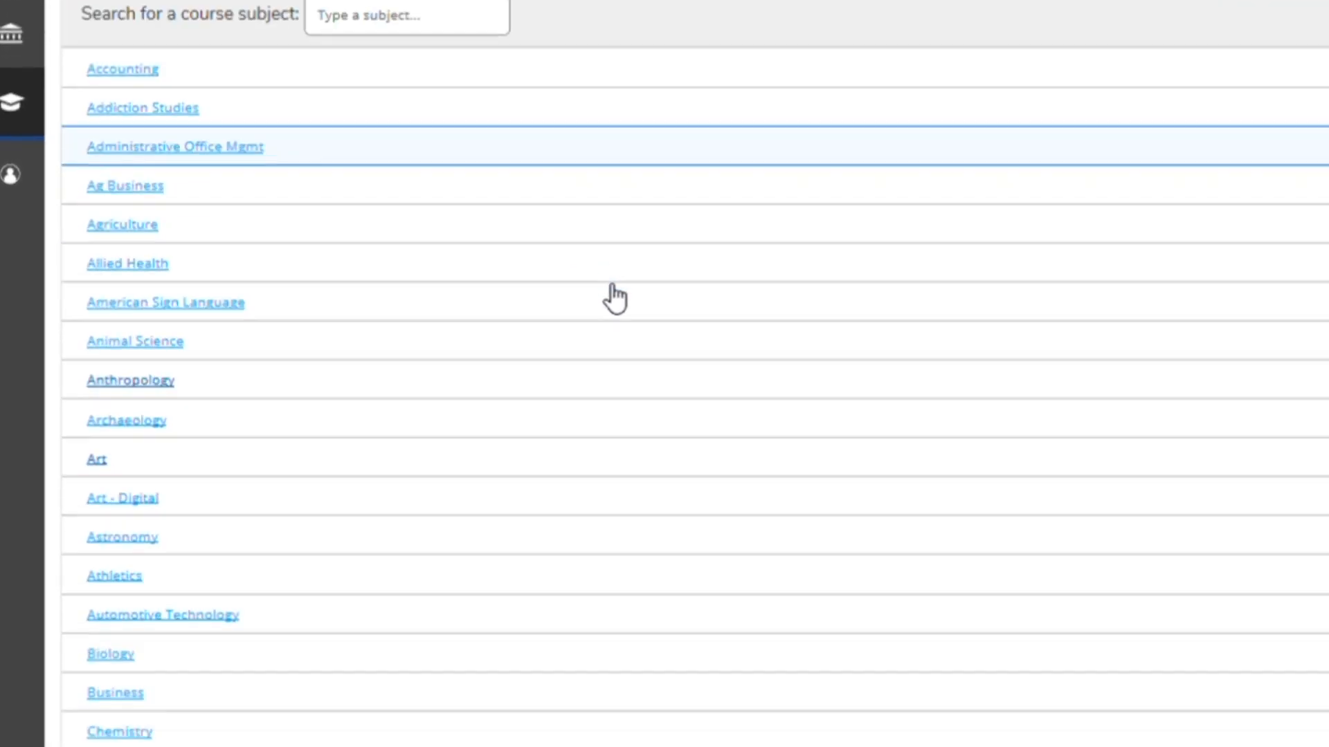
pyautogui.scroll(-3)
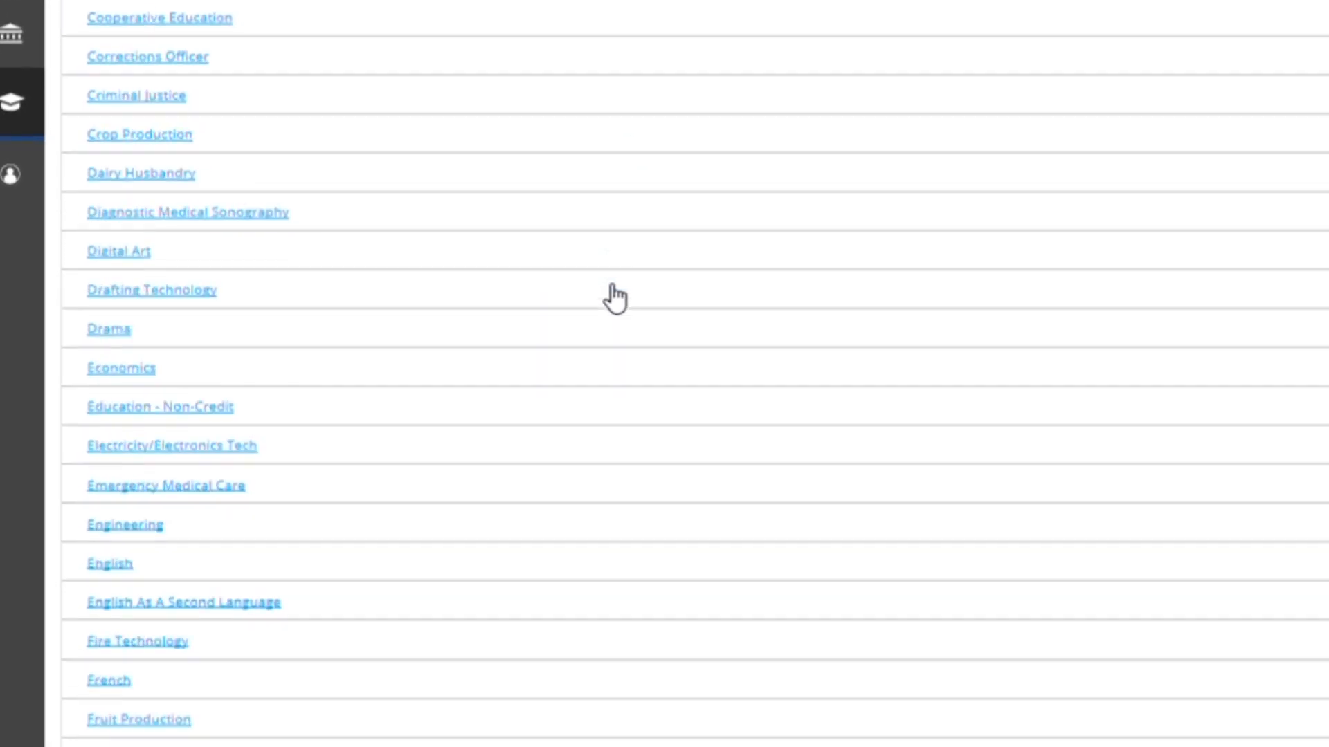
pyautogui.scroll(-3)
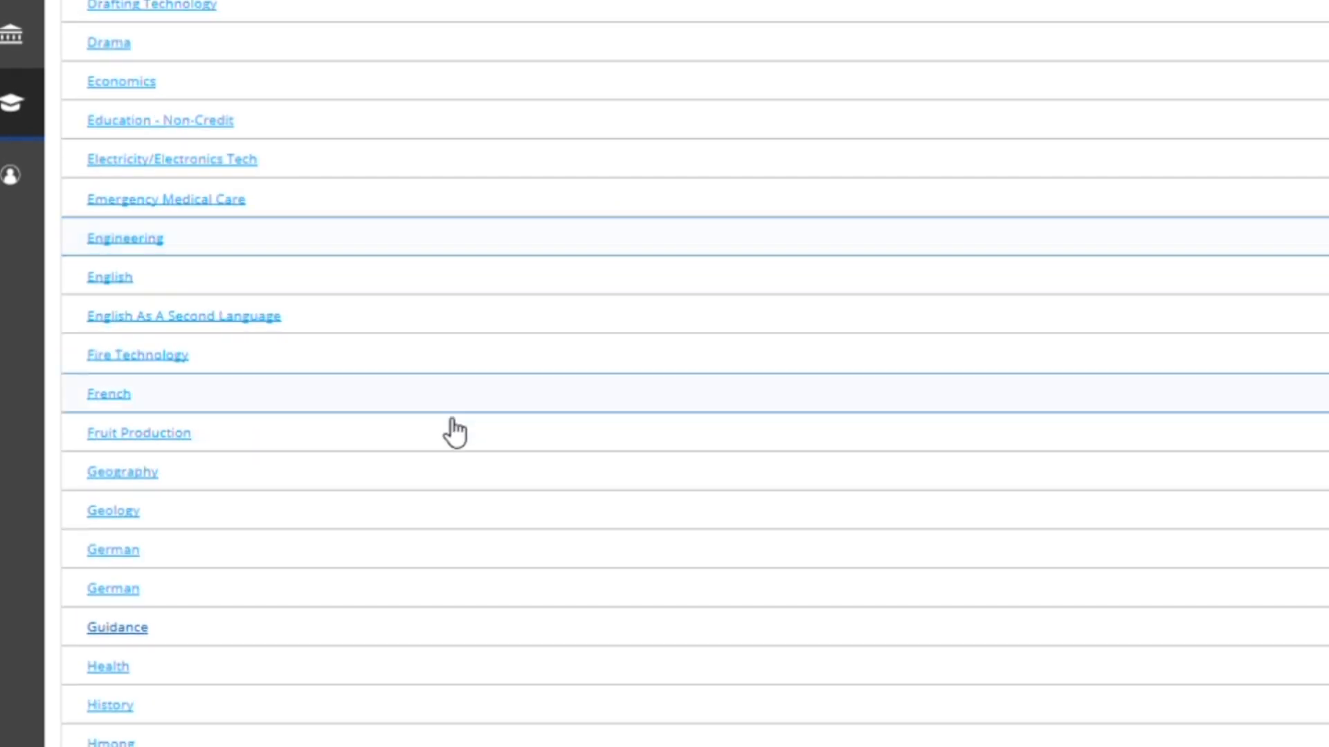
pyautogui.click(116, 627)
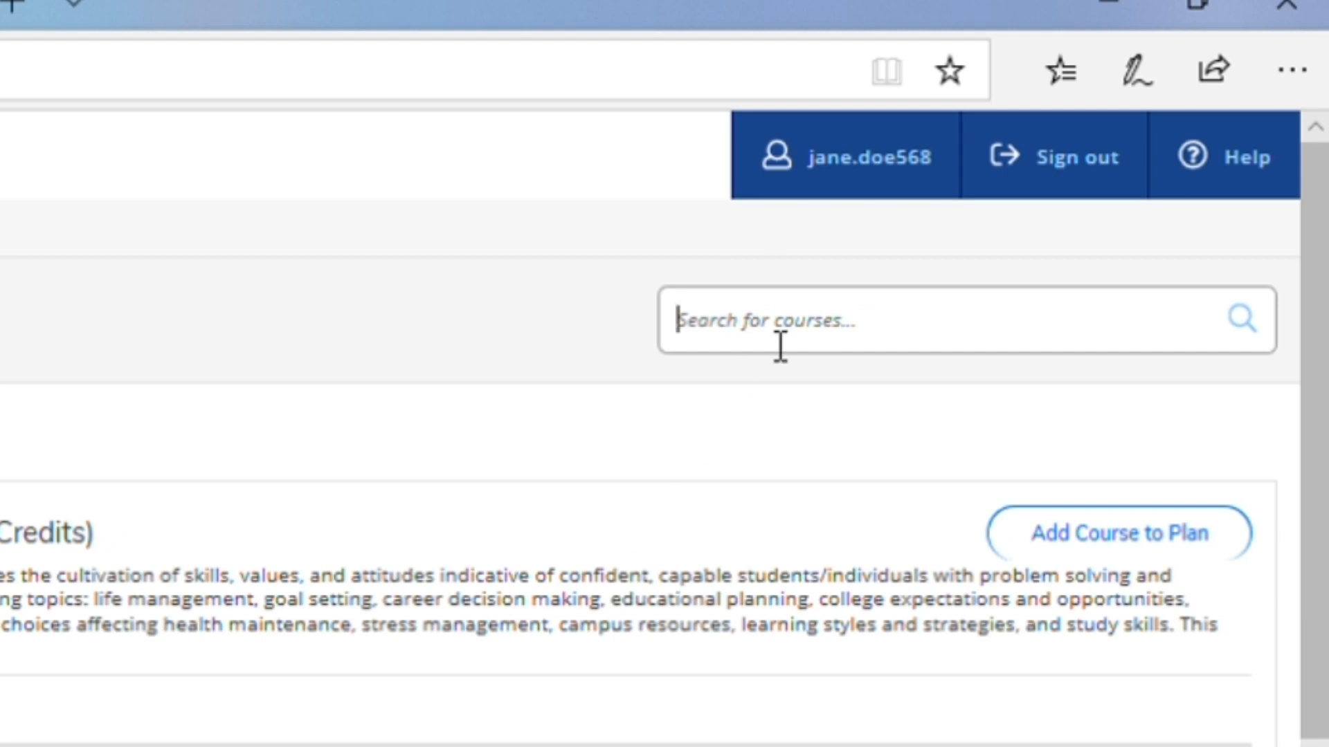
# Search the catalog for 'guidance 30' to bring up GUID-30 Foundations College Success.
pyautogui.write('guidance')
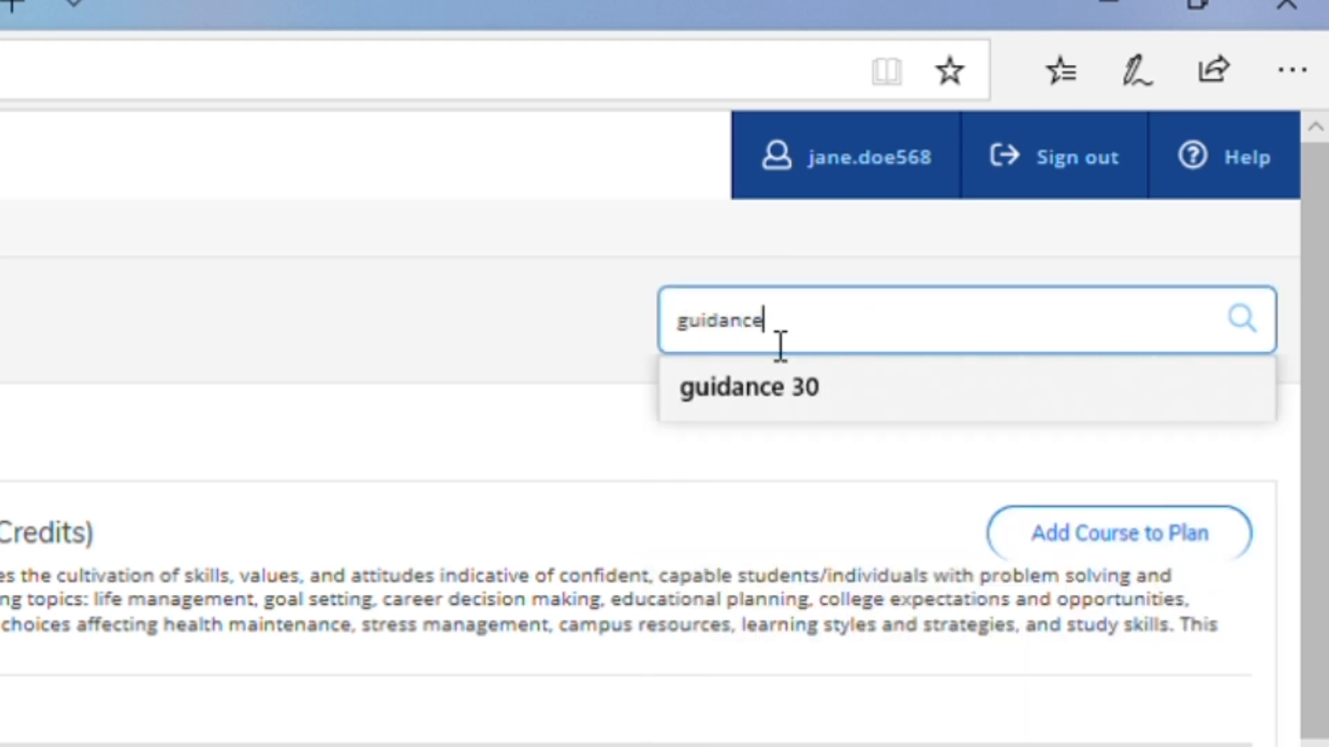
pyautogui.click(746, 388)
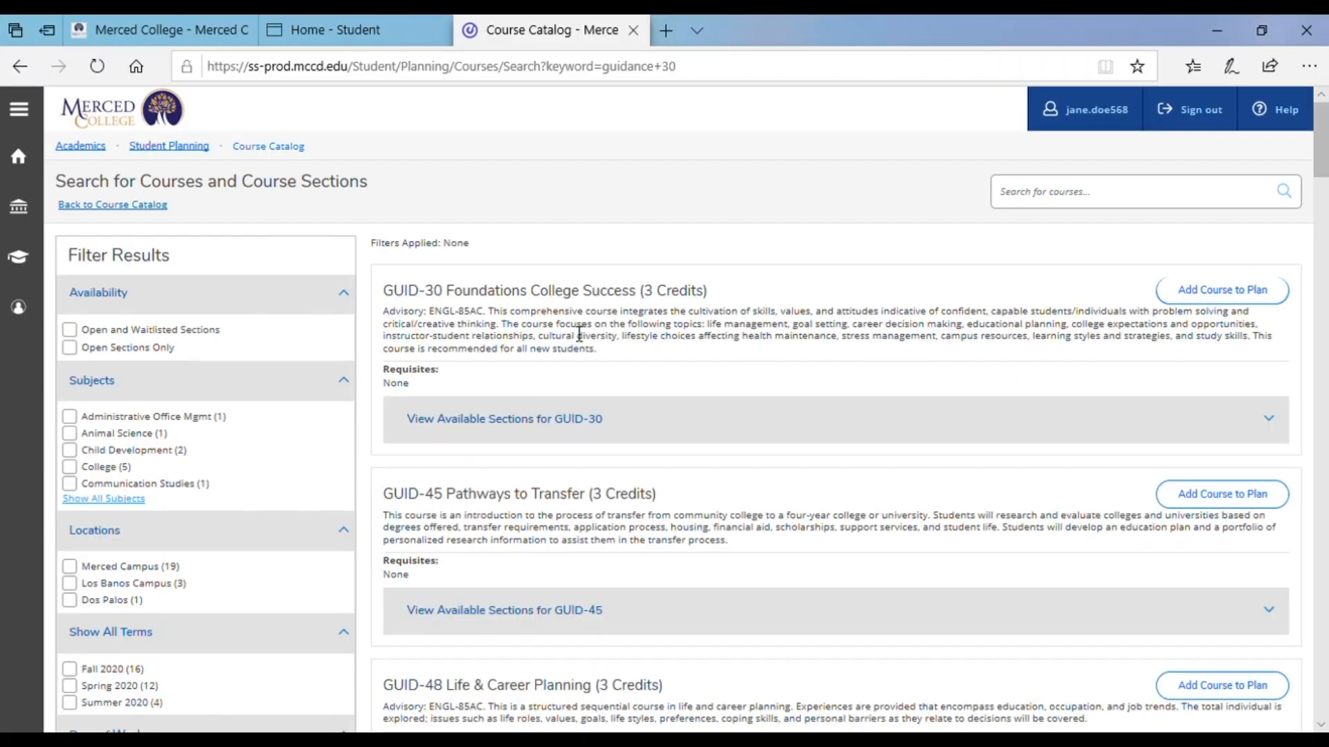
pyautogui.moveTo(923, 330)
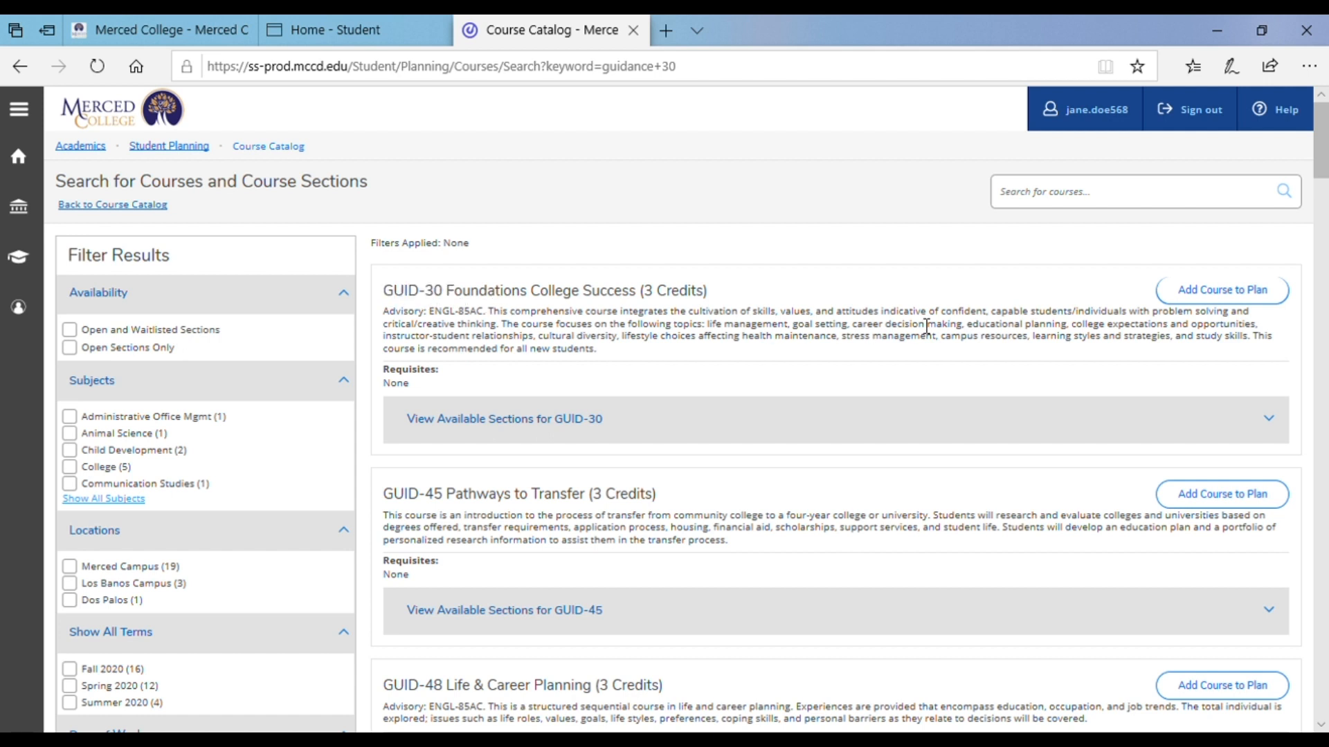
pyautogui.moveTo(1222, 289)
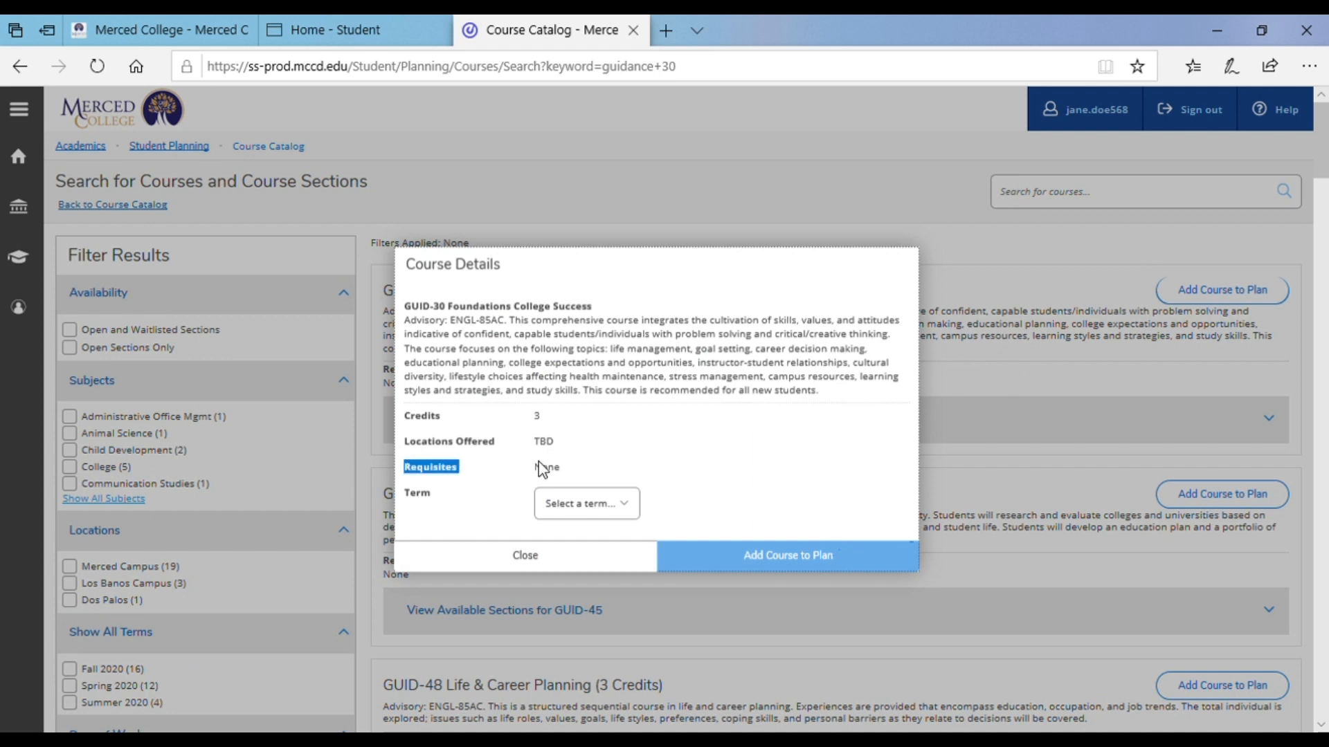
# In Course Details, set the term to Fall 2020 and add GUID-30 to the plan.
pyautogui.doubleClick(547, 466)
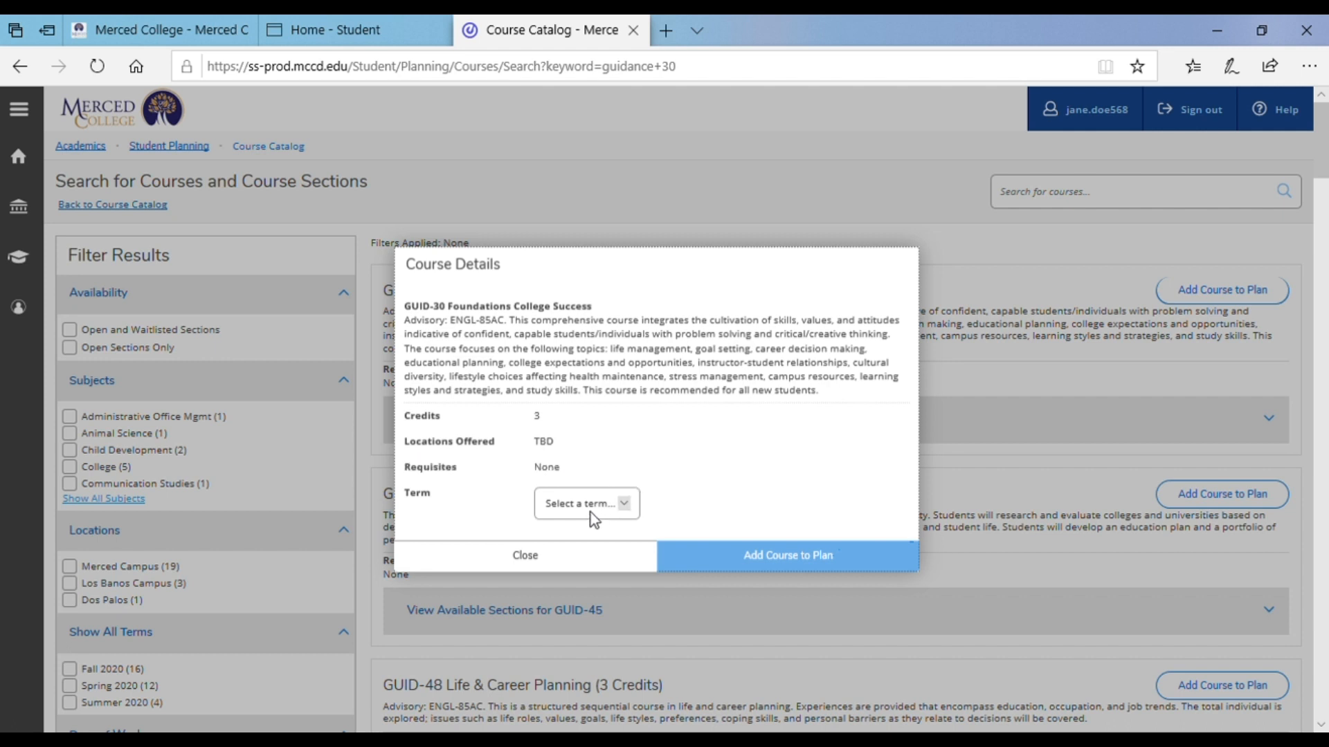
pyautogui.click(585, 503)
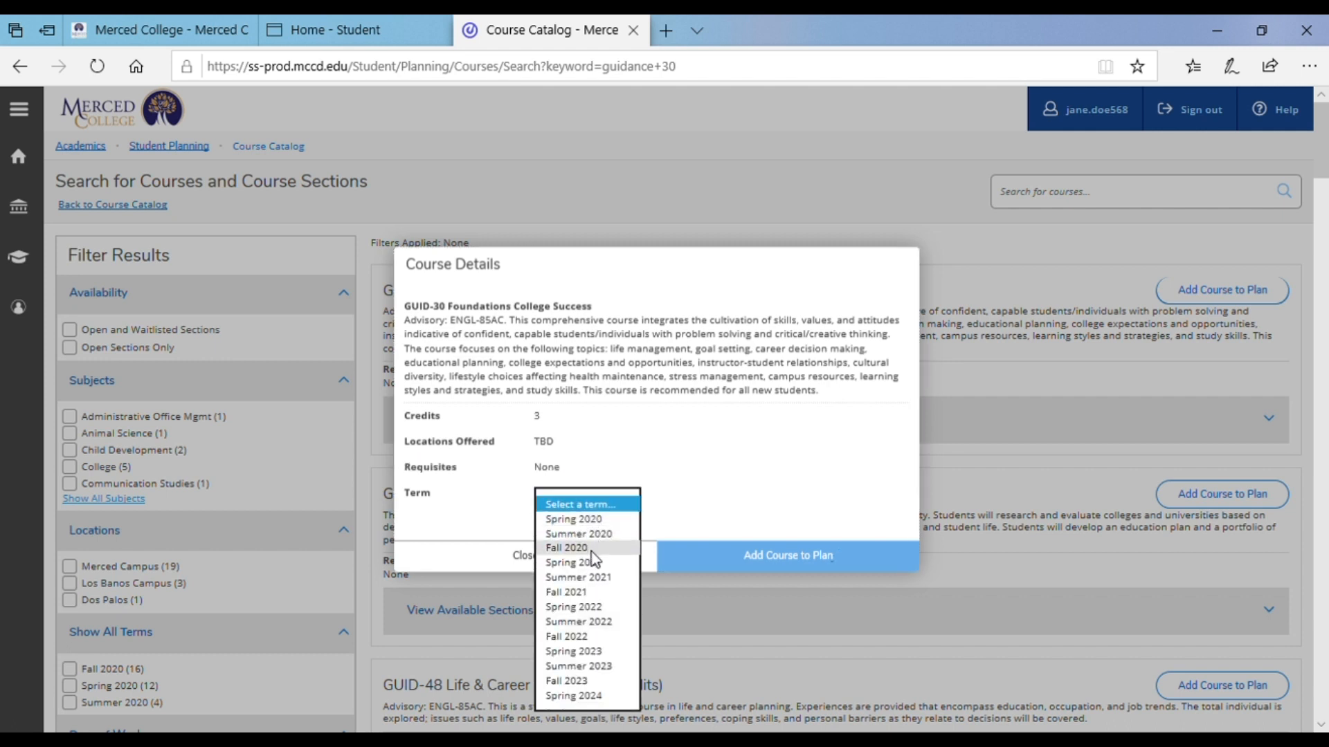
pyautogui.click(566, 548)
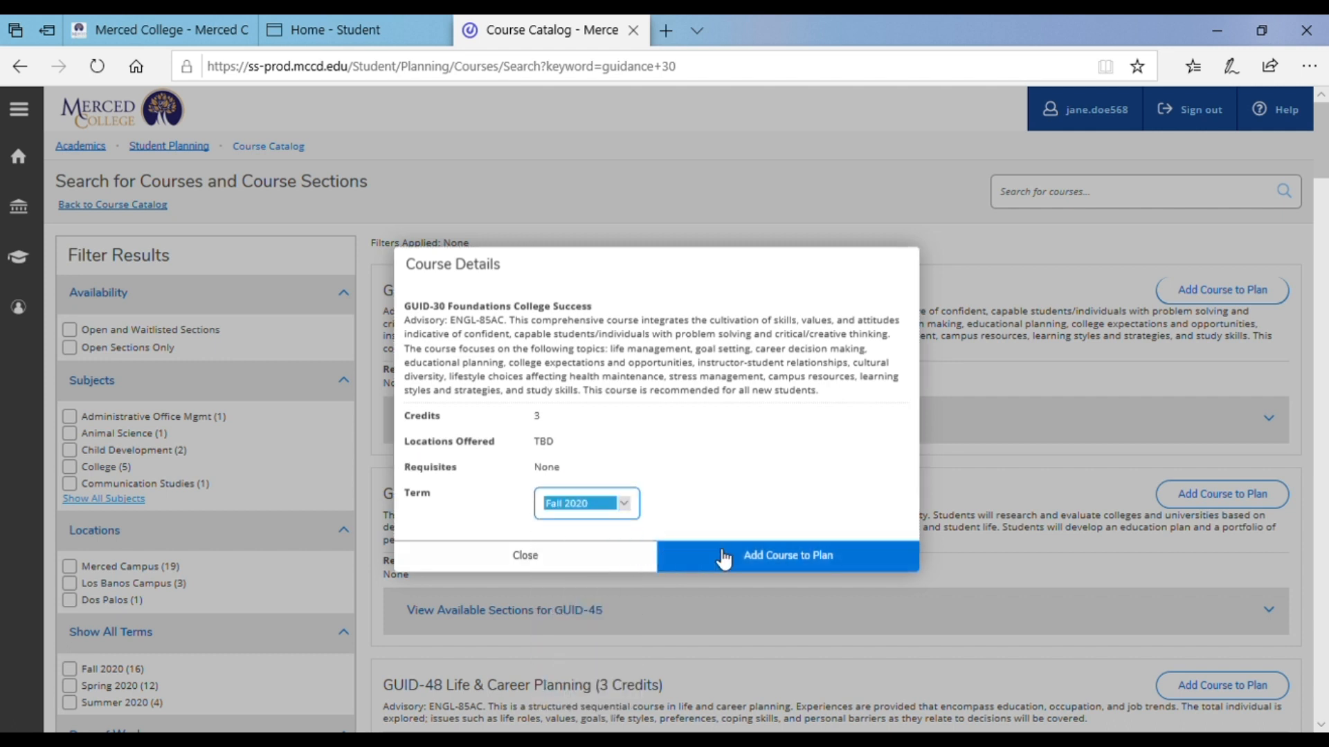
pyautogui.click(786, 555)
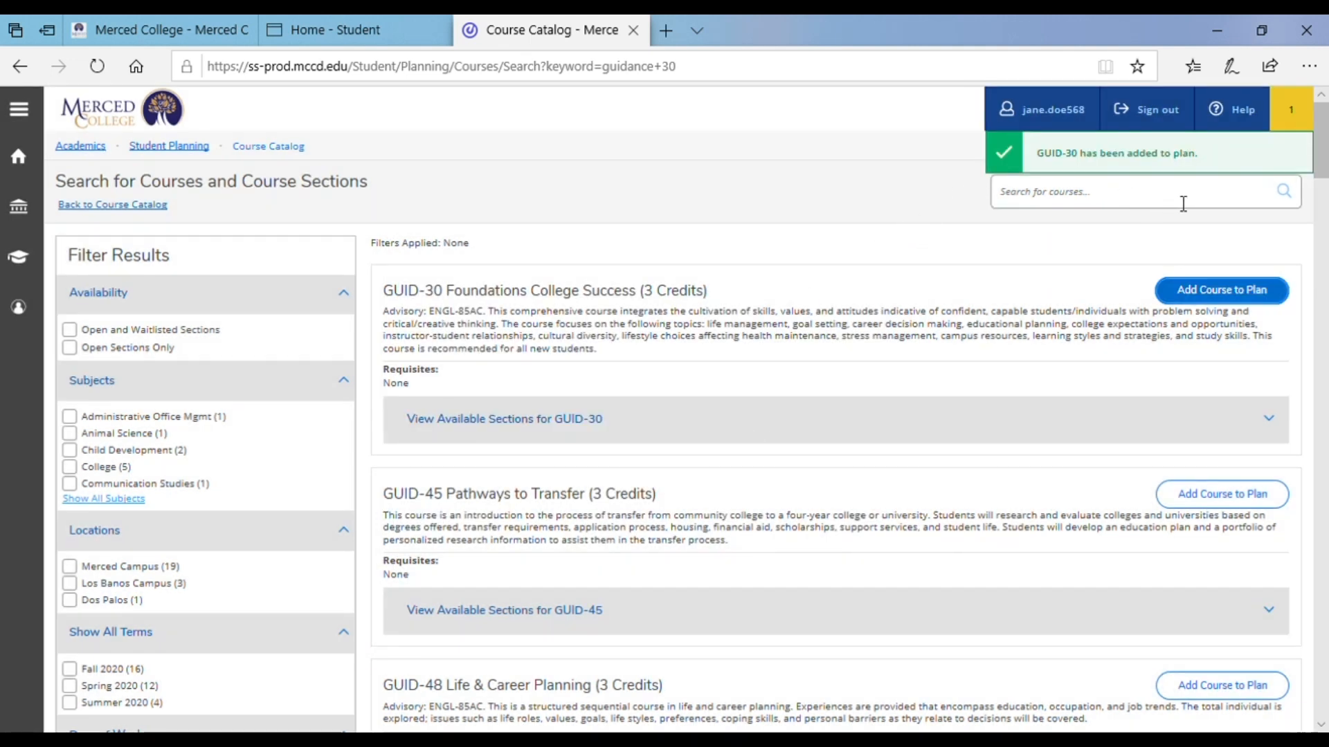
pyautogui.moveTo(1014, 222)
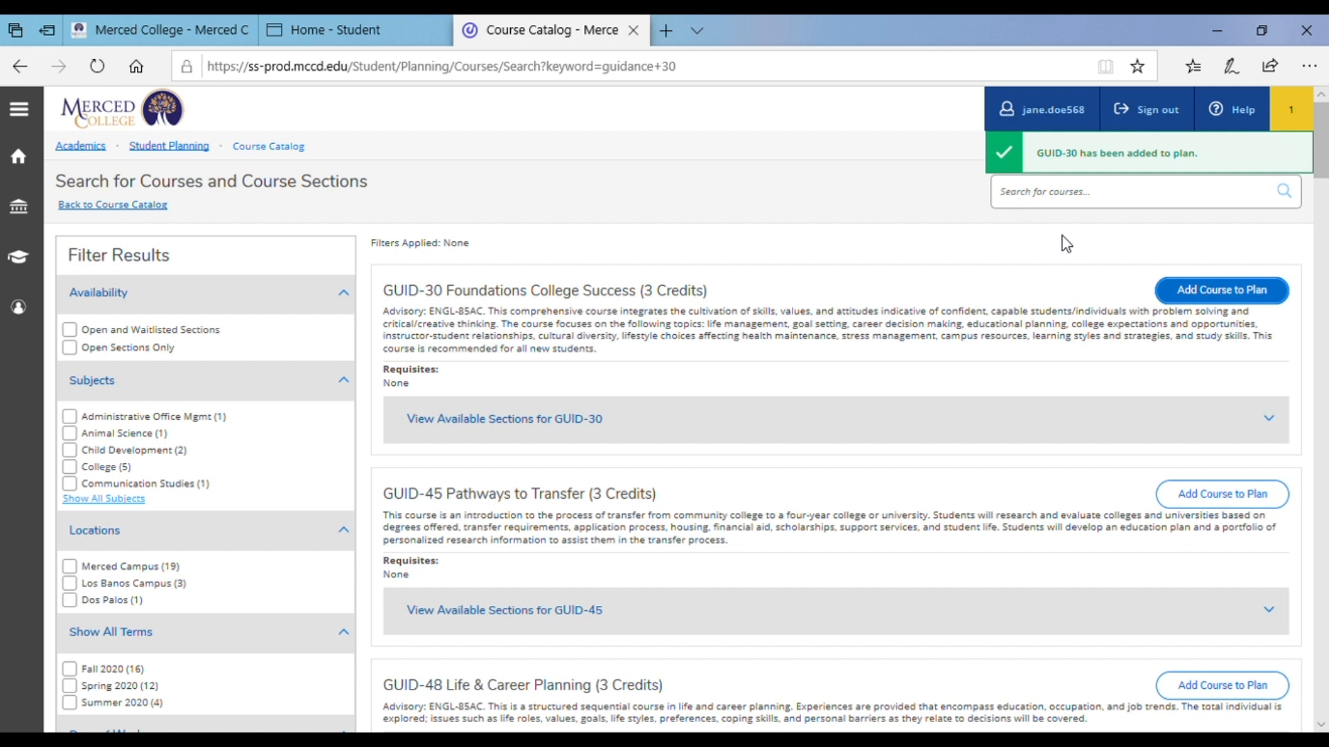
pyautogui.moveTo(1232, 154)
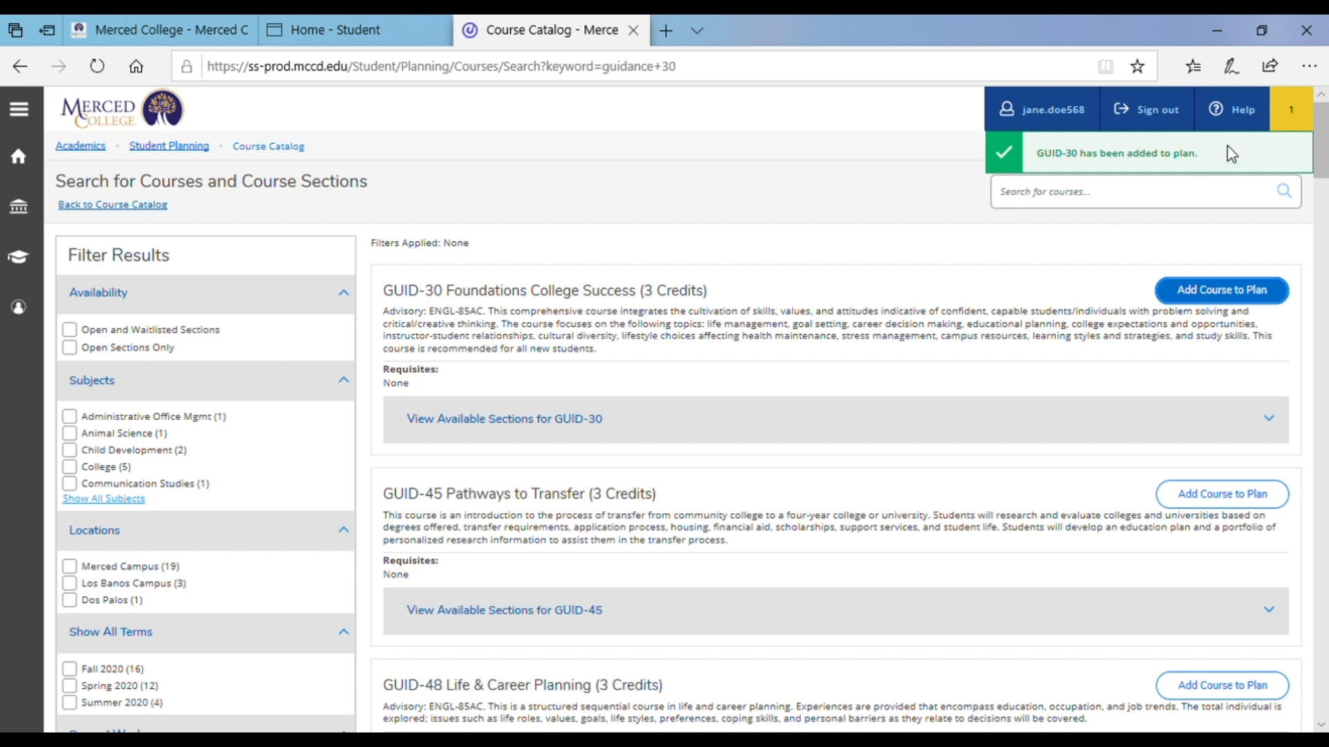